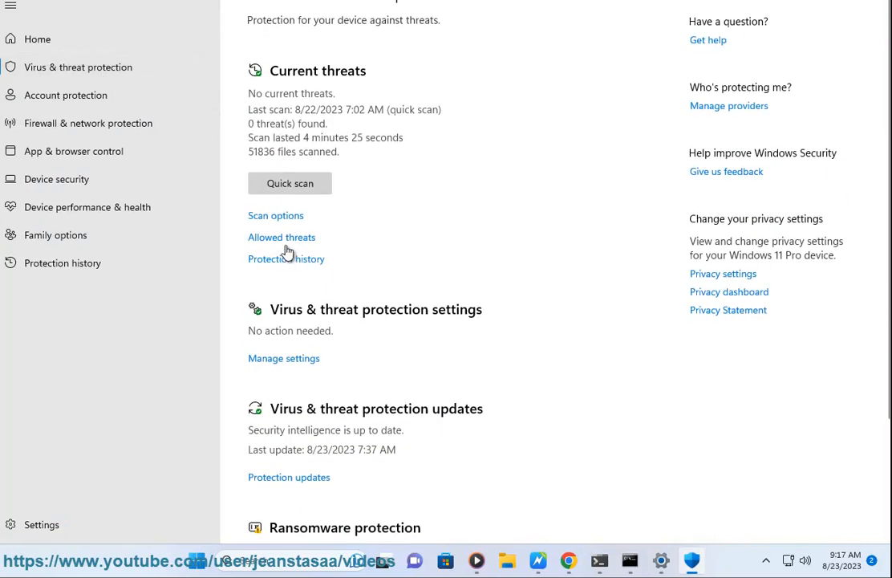
# Step: Choose the offline scan, then switch the scan type to Full scan
pyautogui.click(276, 215)
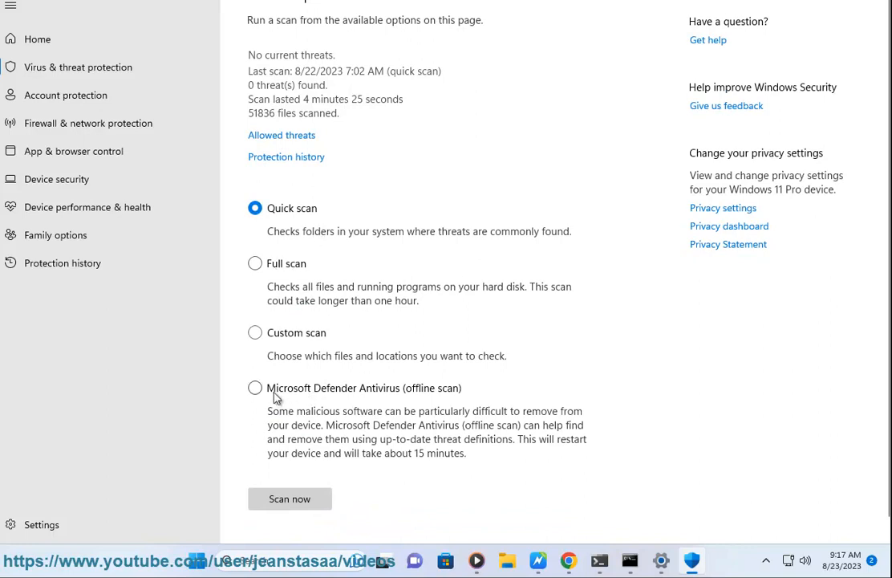
pyautogui.click(255, 387)
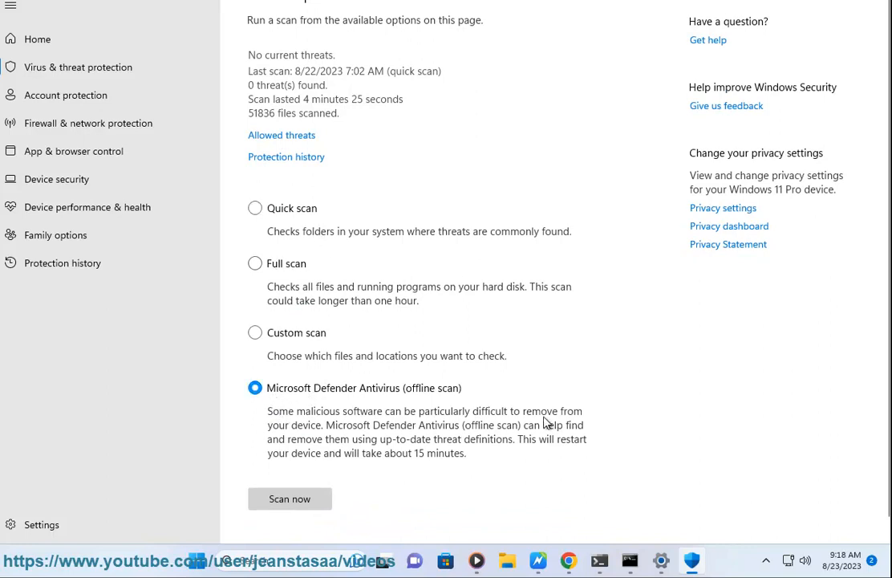
pyautogui.moveTo(260, 308)
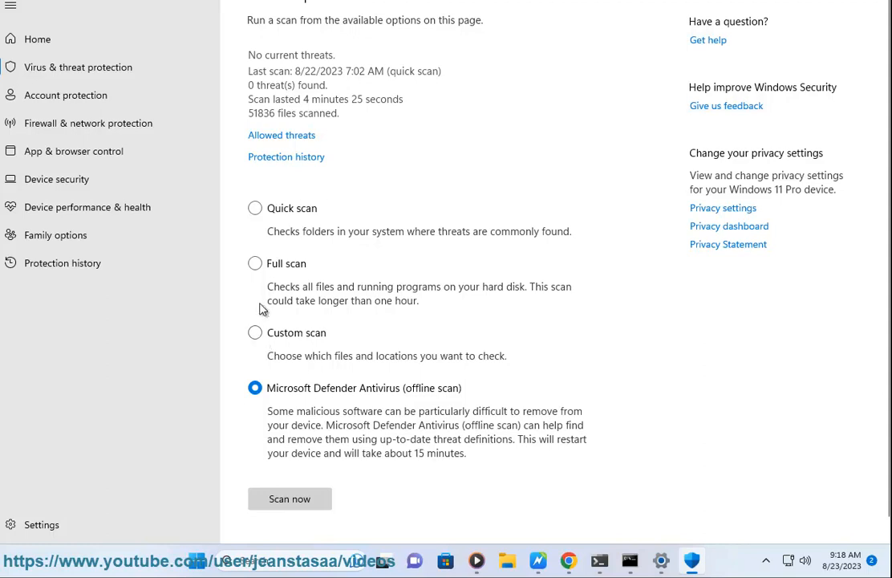
pyautogui.click(256, 264)
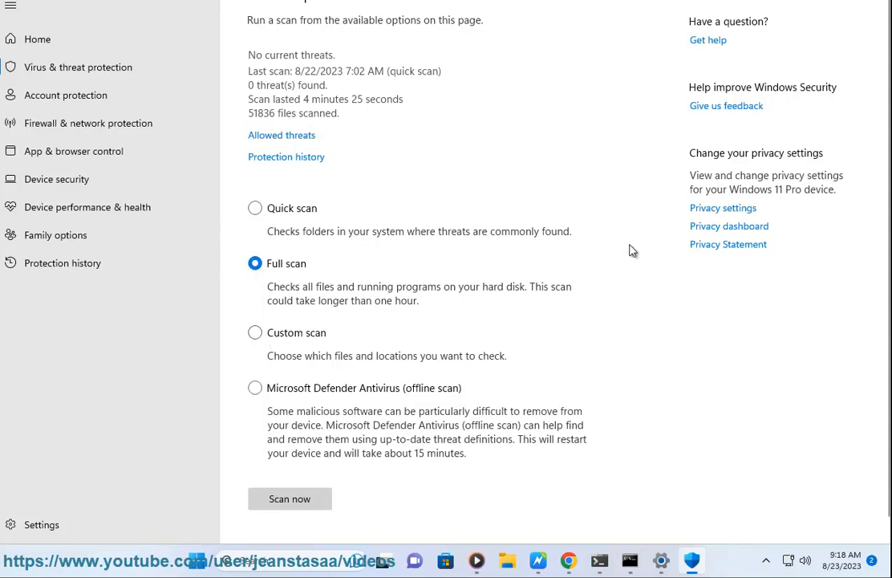
pyautogui.moveTo(694, 45)
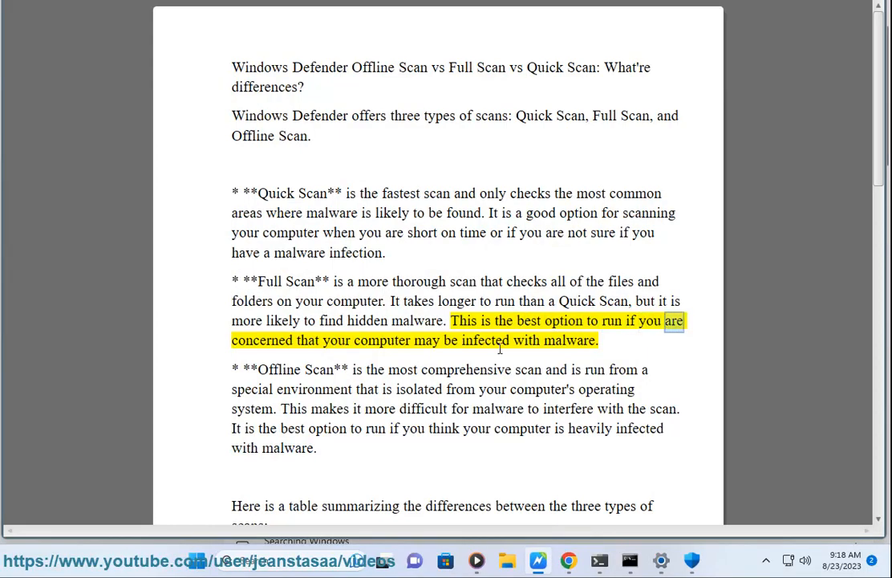
# Step: Follow the read-aloud past the Offline Scan paragraph down to the three-scan comparison table
pyautogui.doubleClick(568, 341)
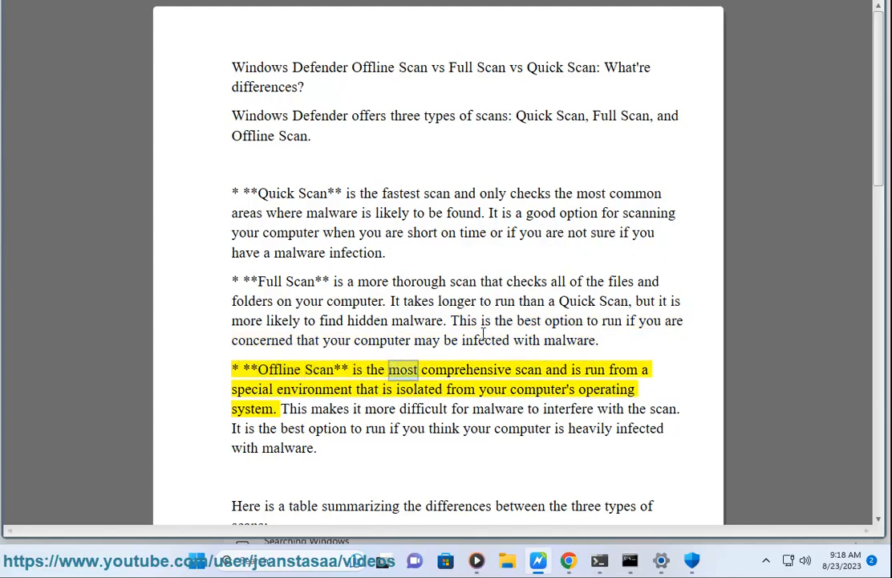
pyautogui.doubleClick(314, 390)
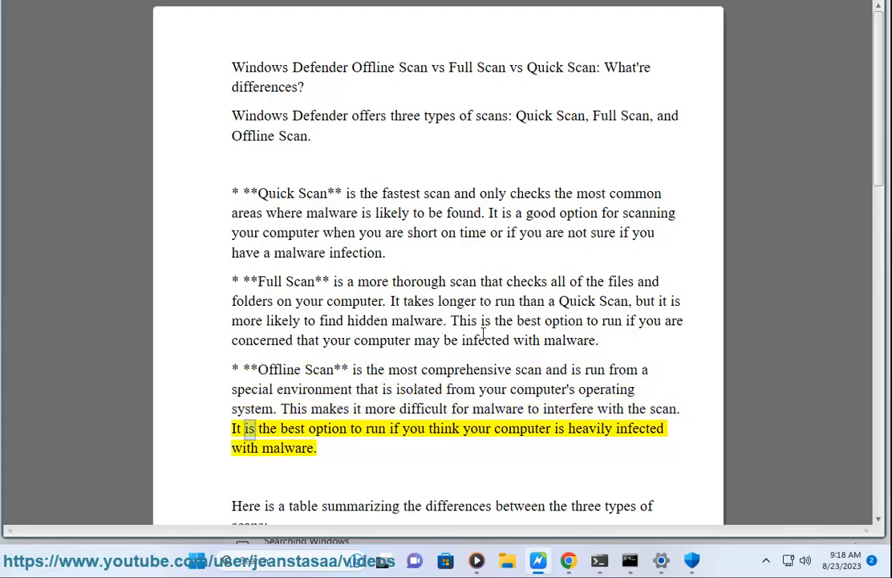
pyautogui.doubleClick(590, 427)
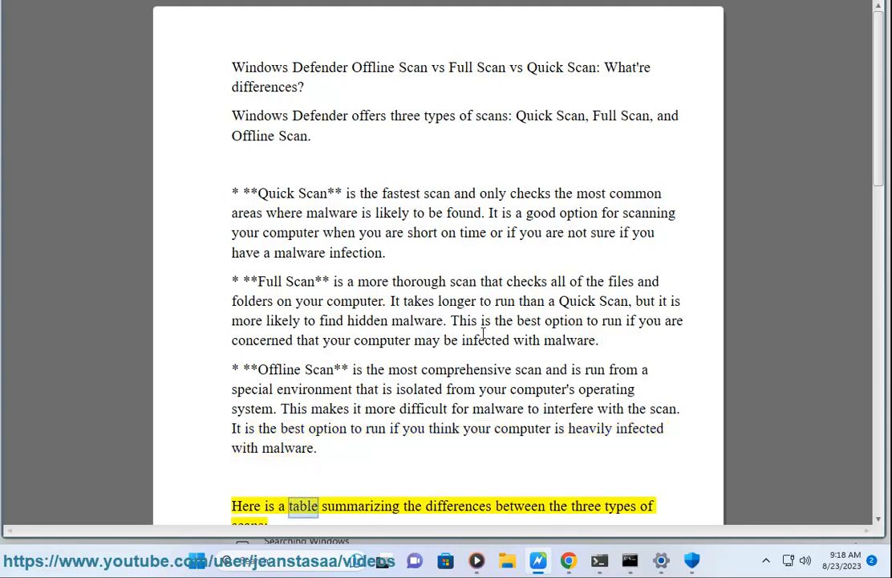
pyautogui.scroll(-3)
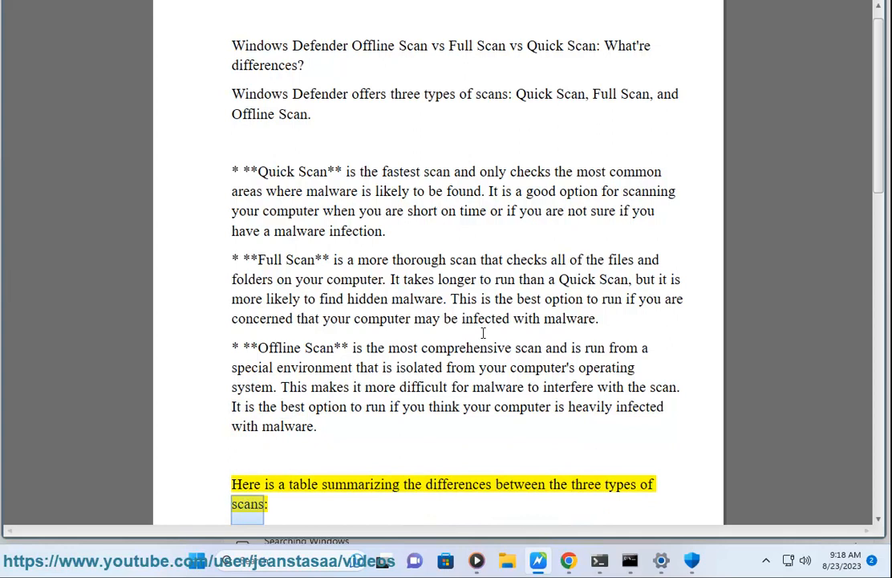
pyautogui.scroll(-3)
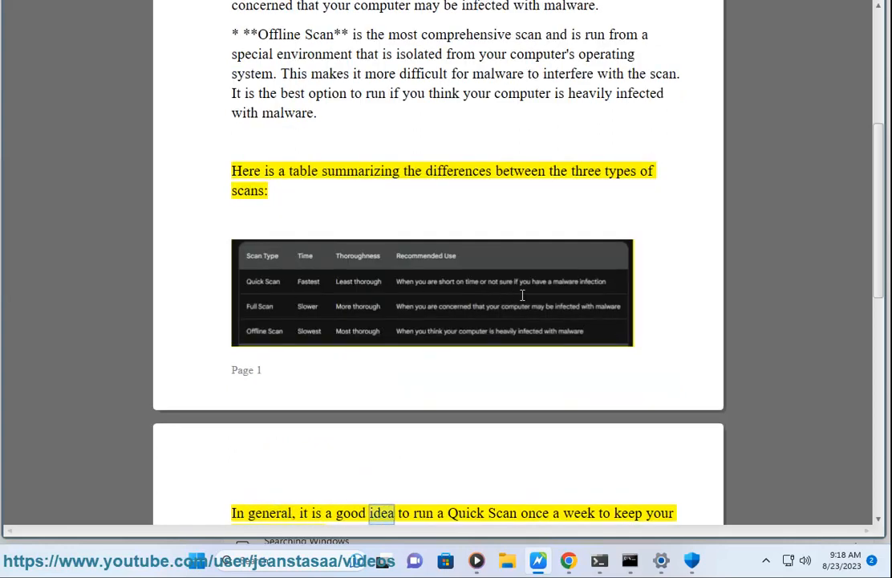
pyautogui.scroll(-3)
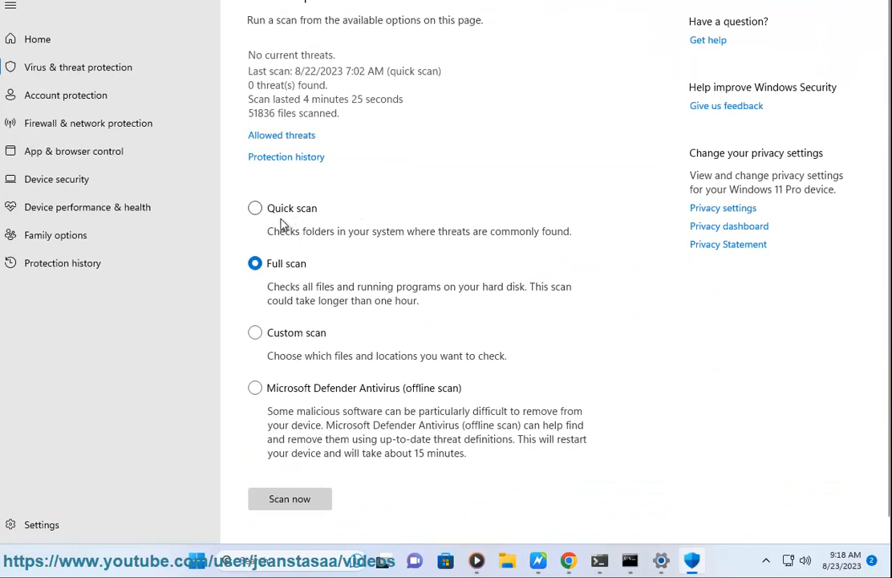
pyautogui.click(256, 209)
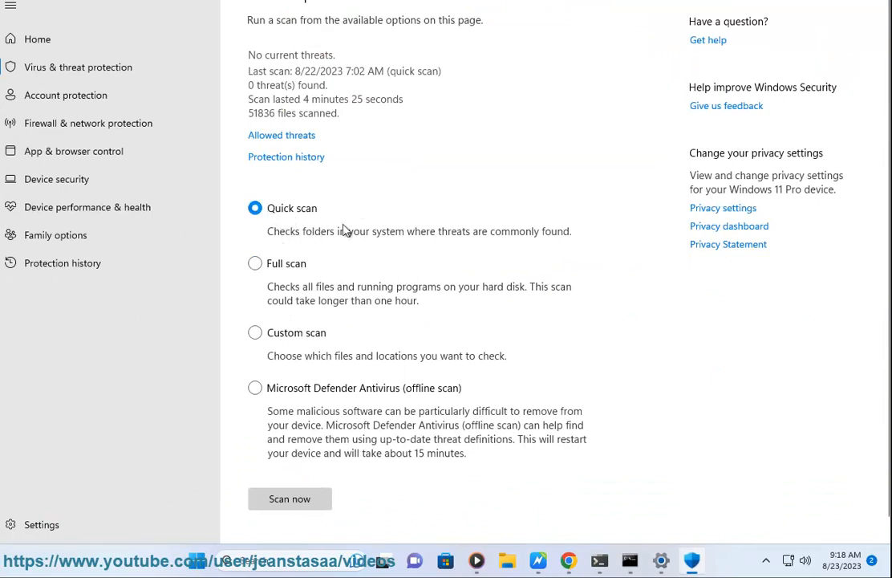
pyautogui.moveTo(480, 260)
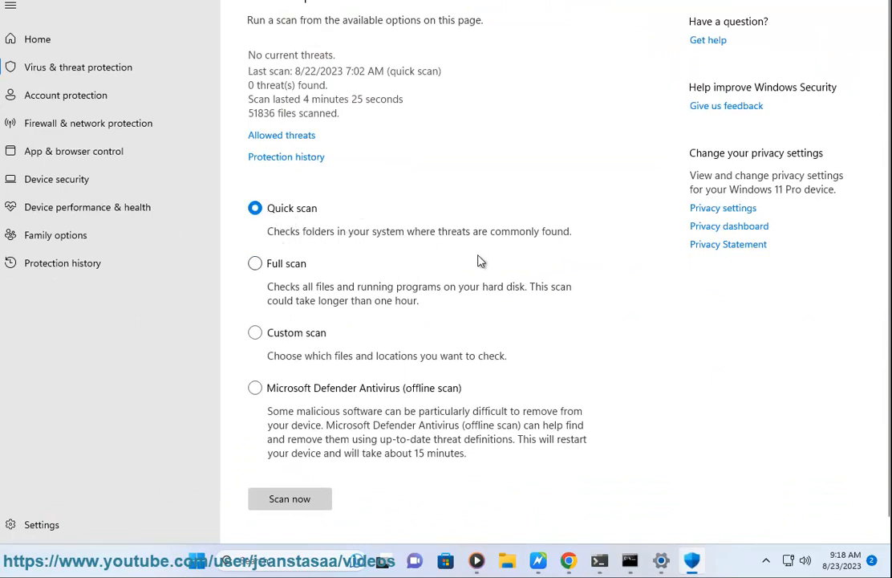
pyautogui.click(255, 264)
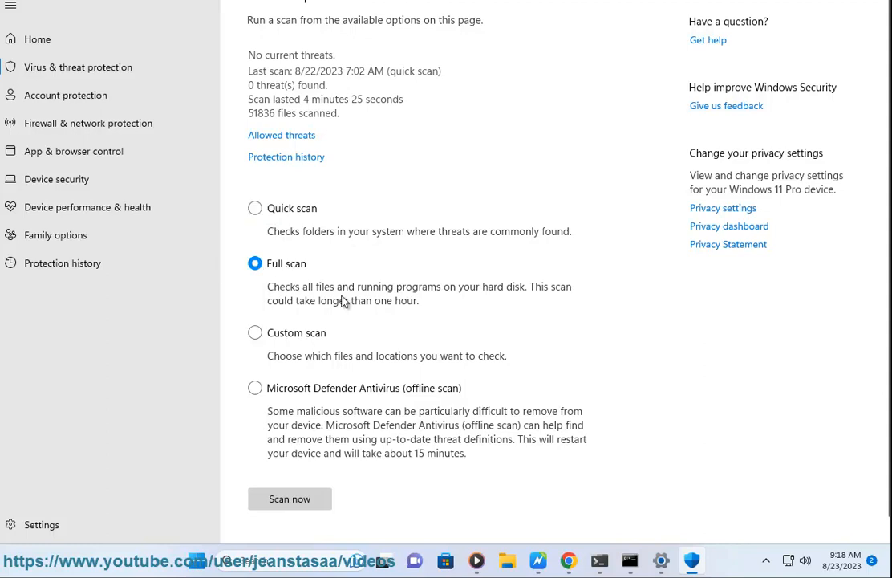
pyautogui.click(255, 386)
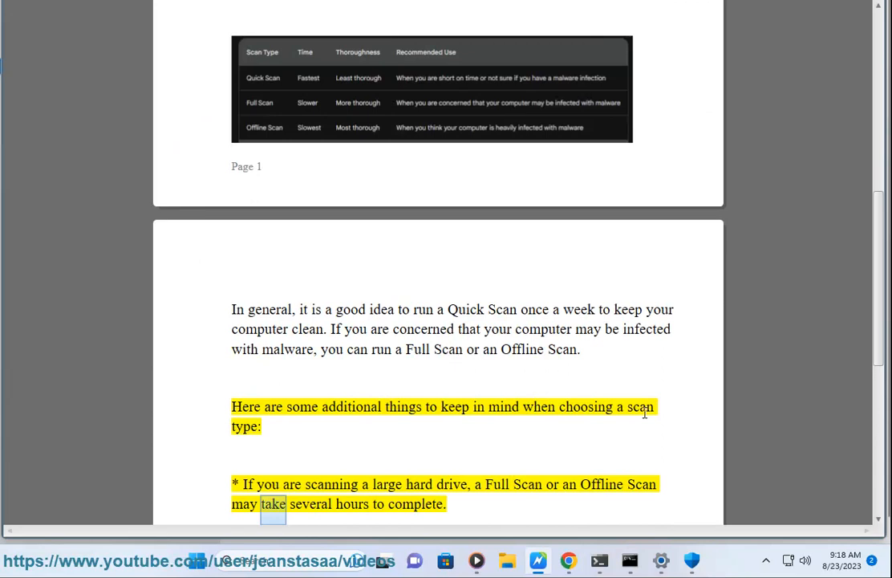
# Step: Follow the read-aloud through the scan-choice tips to the limited-resources Quick Scan advice
pyautogui.scroll(-3)
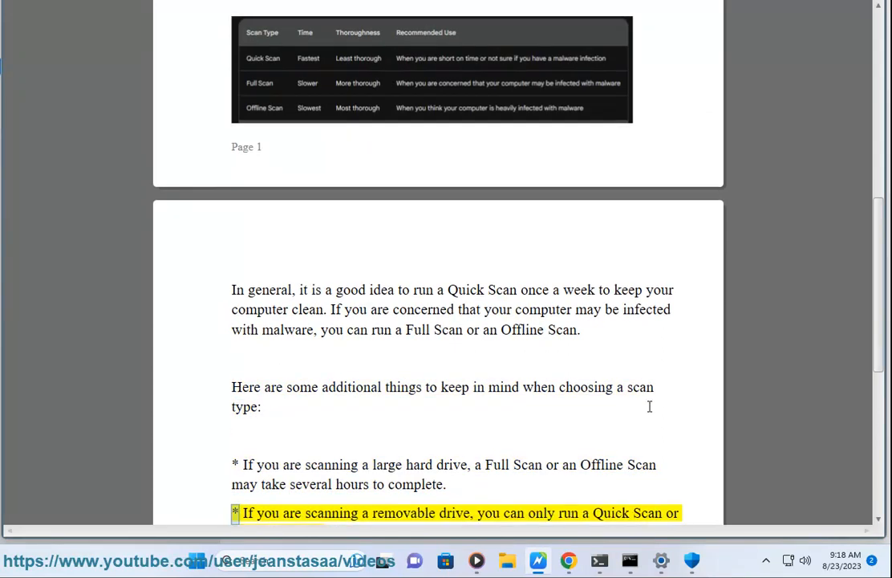
pyautogui.doubleClick(543, 513)
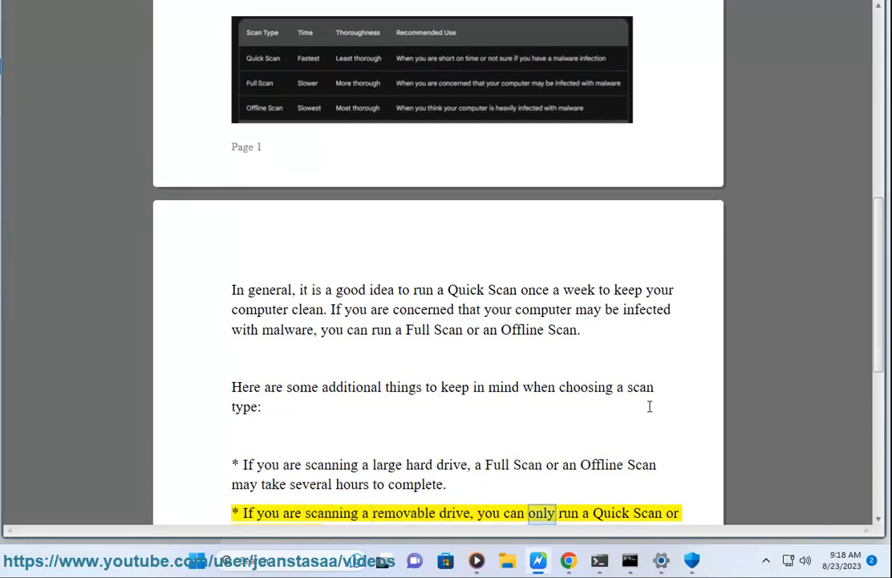
pyautogui.scroll(-3)
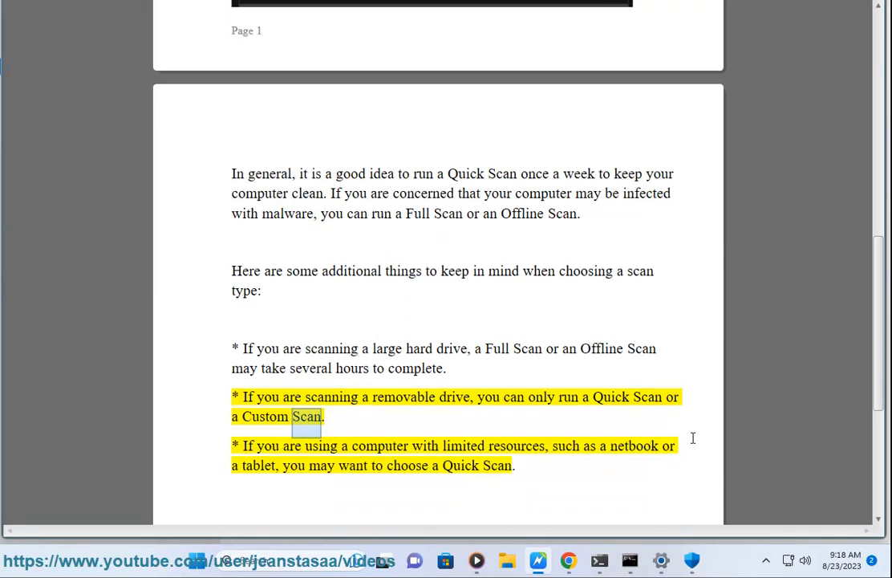
pyautogui.doubleClick(517, 446)
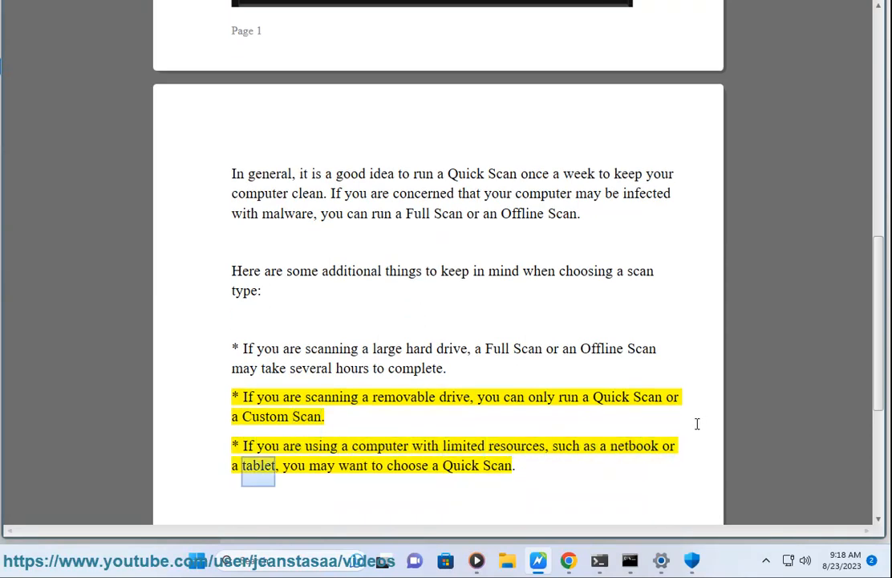
pyautogui.click(497, 475)
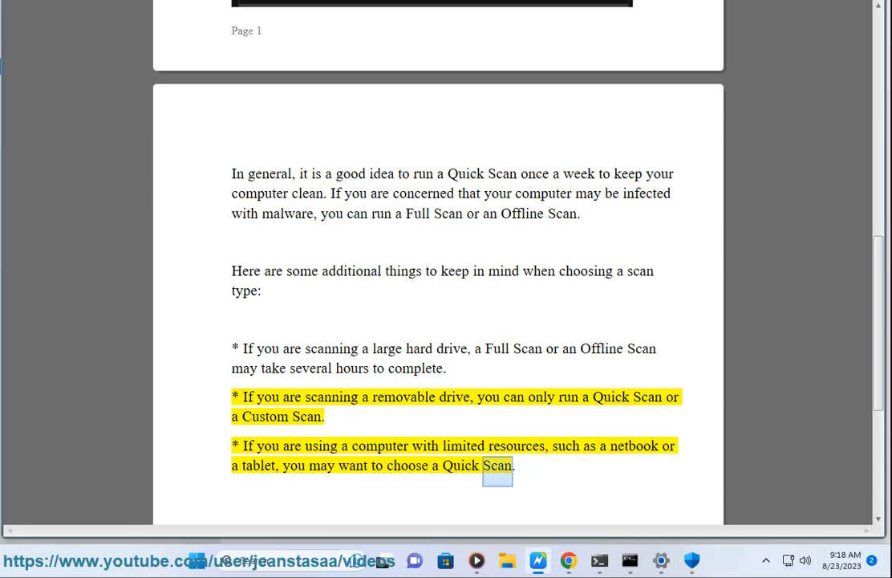